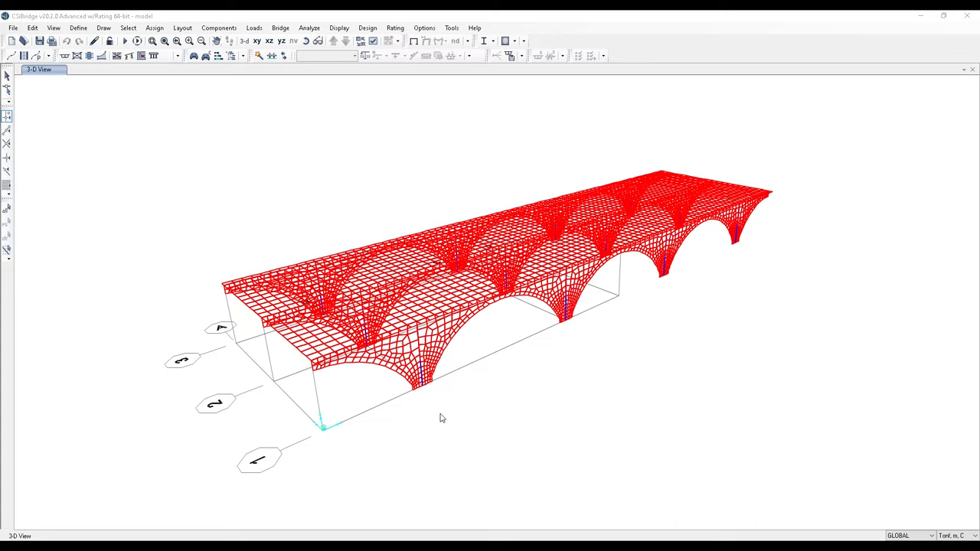
mouse_move(450, 429)
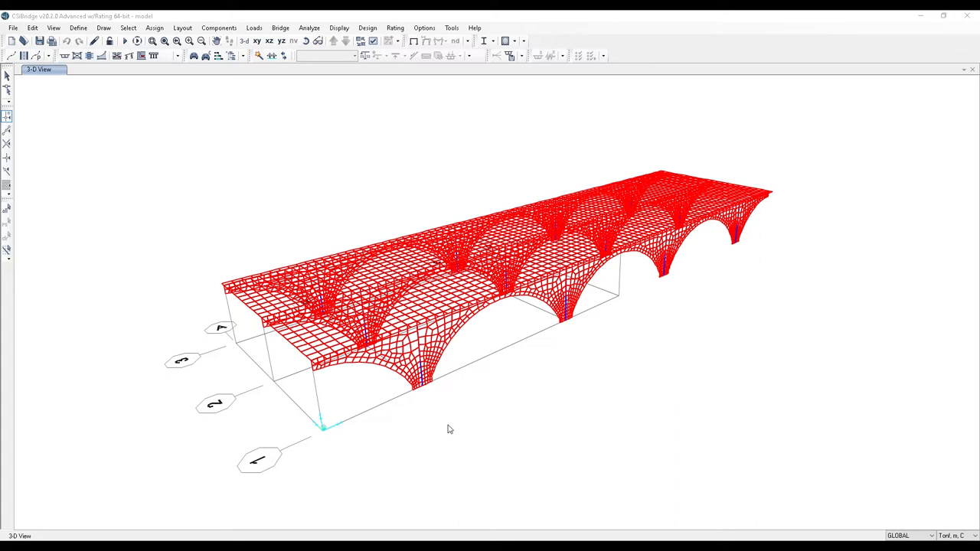
mouse_move(166, 23)
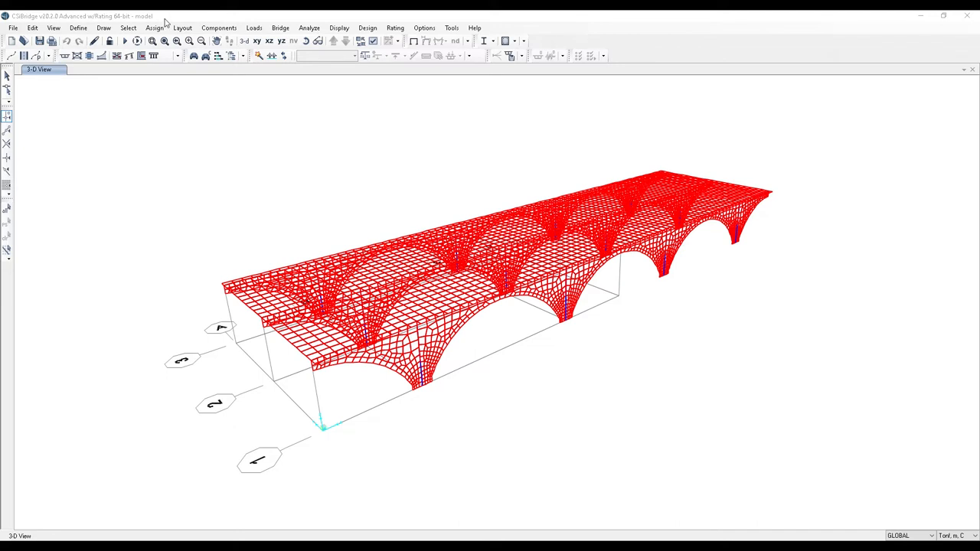
- Show the Components menu's section property types, including link/support properties
click(219, 28)
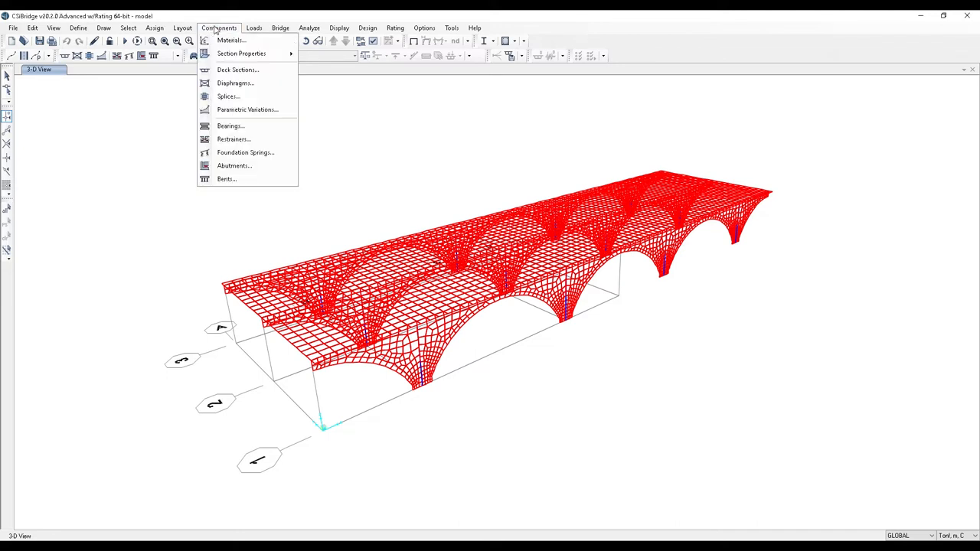
mouse_move(242, 52)
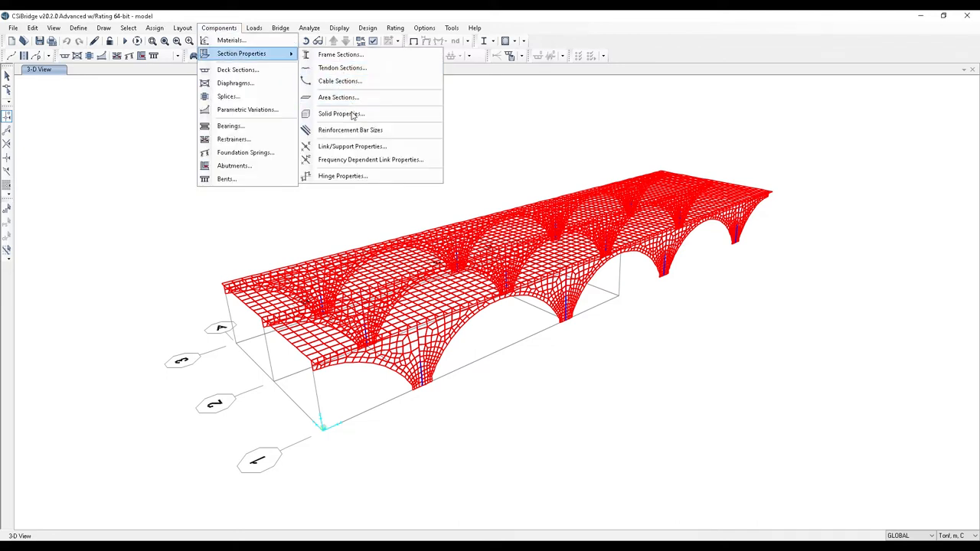
- Add a new linear link/support property and rename it BEARING
click(352, 147)
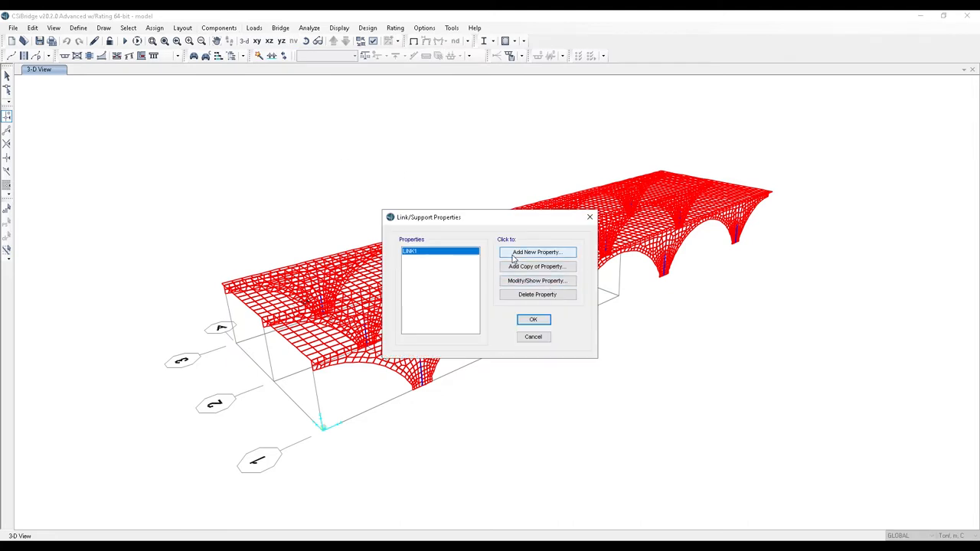
click(537, 251)
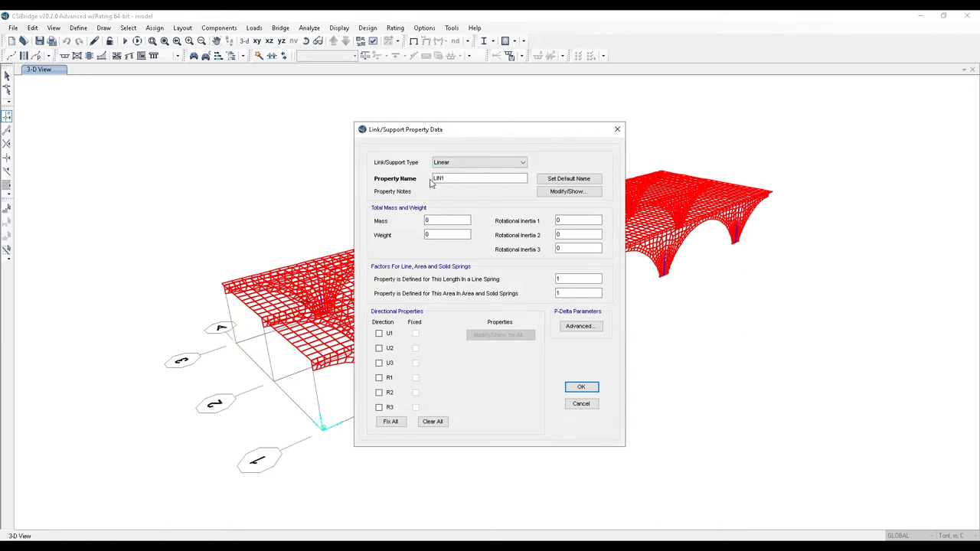
triple_click(478, 177)
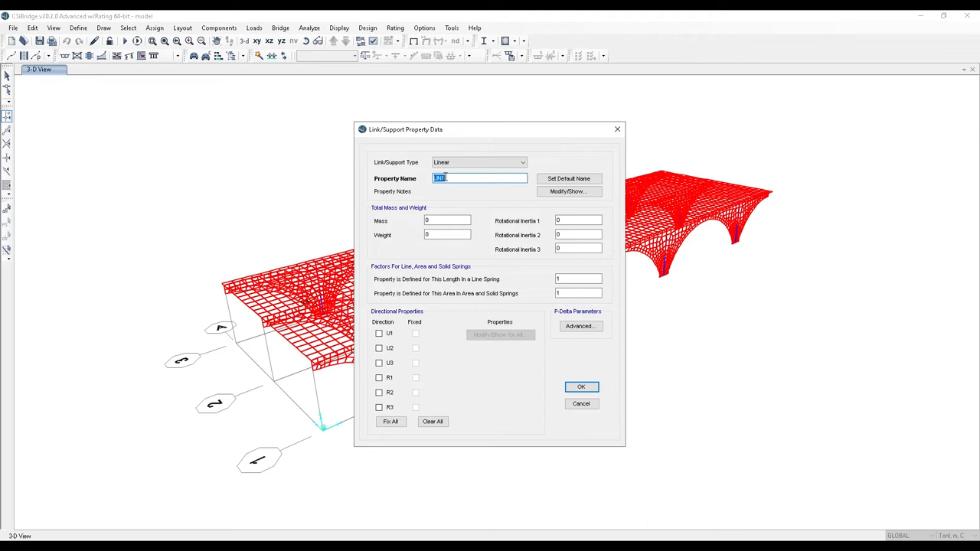
text(BE1)
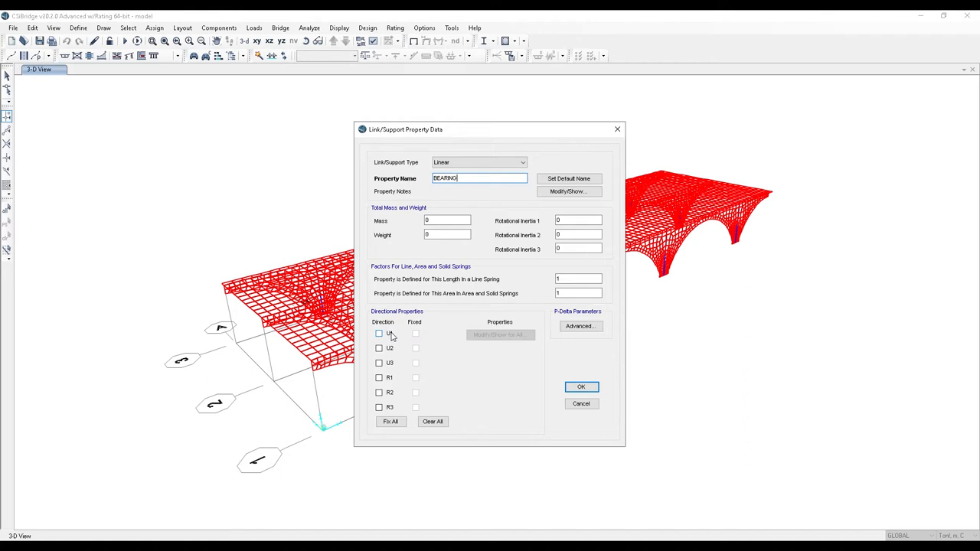
mouse_move(389, 338)
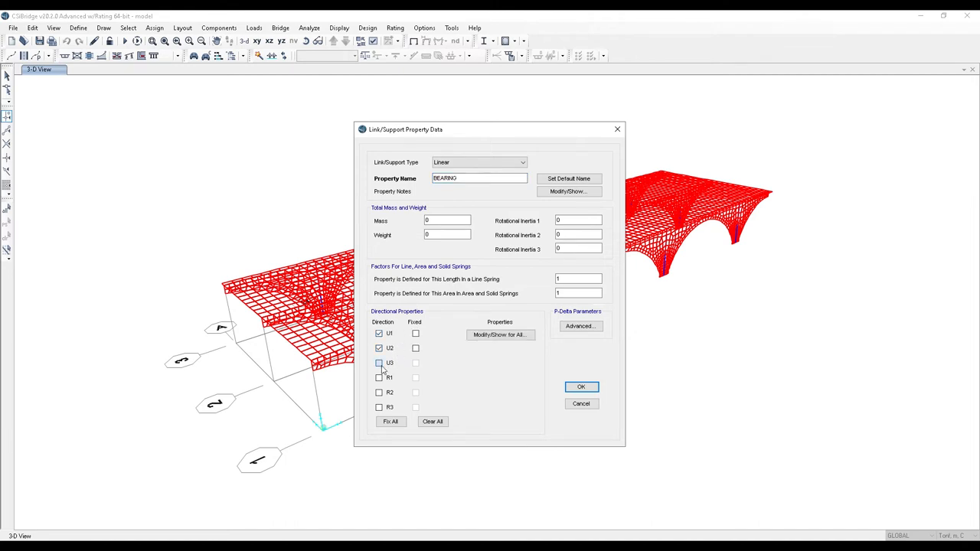
- Activate U3, set directional stiffness values for all directions, and accept them
click(378, 363)
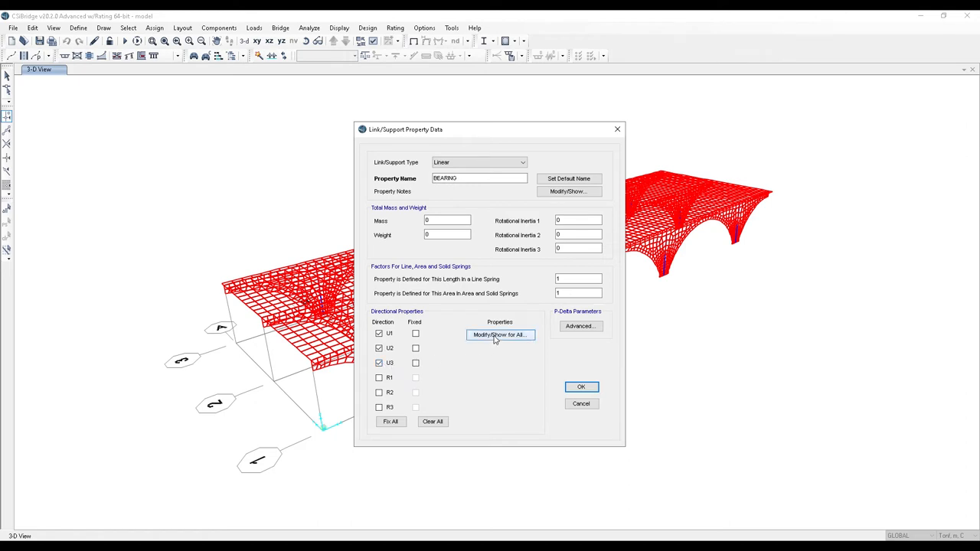
click(499, 335)
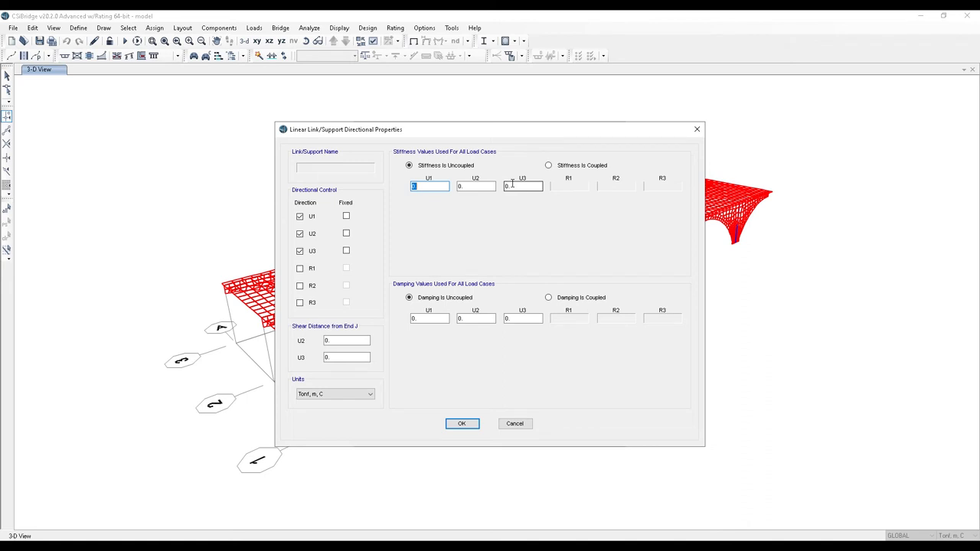
click(462, 423)
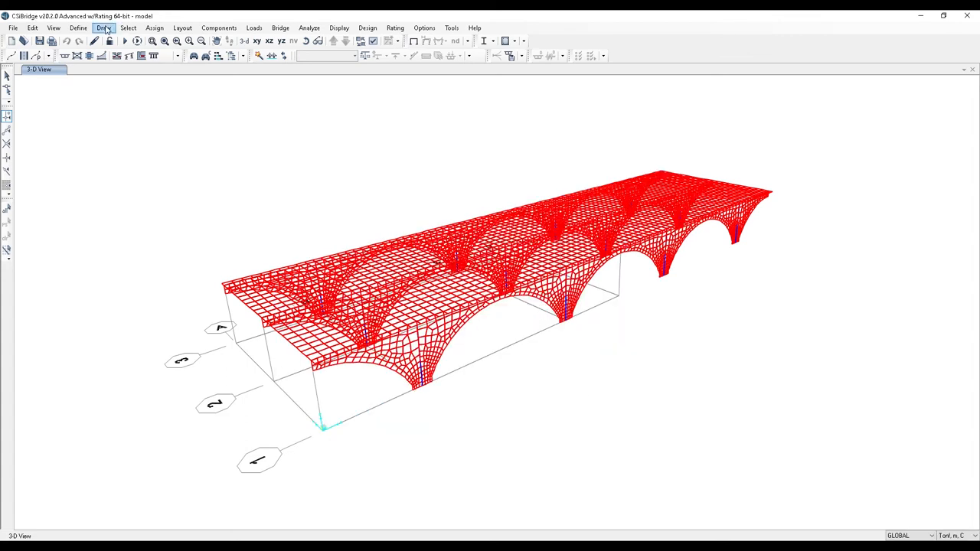
- Start drawing one-joint links with BEARING chosen as the link property
click(104, 28)
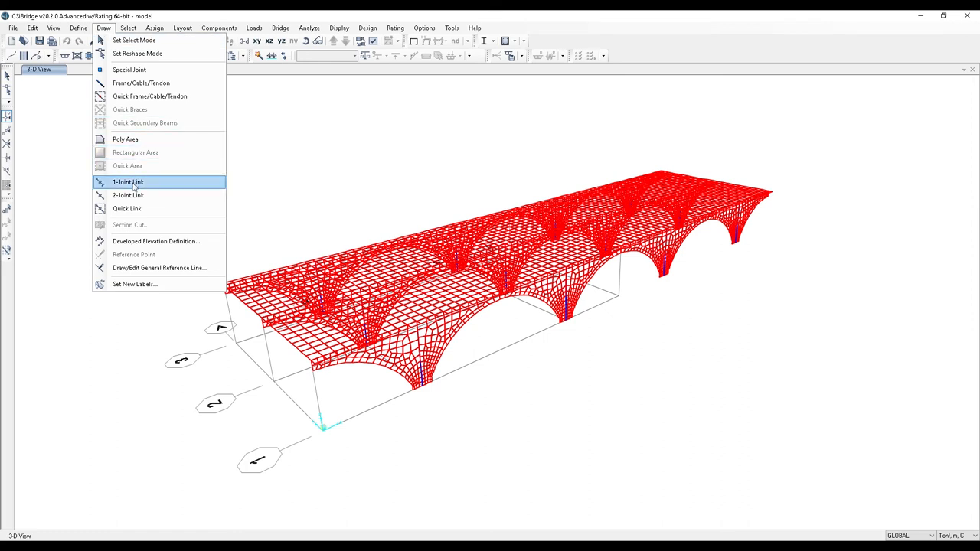
click(129, 181)
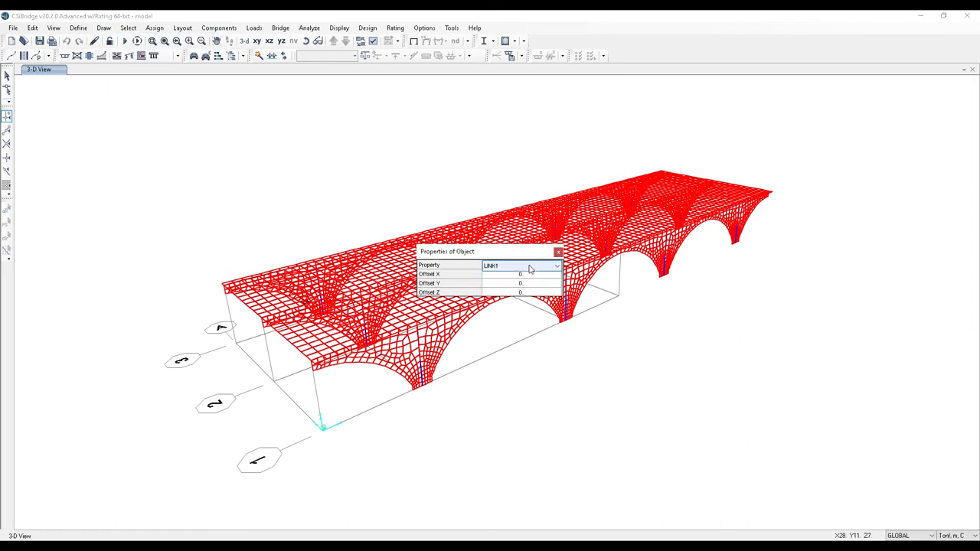
click(556, 266)
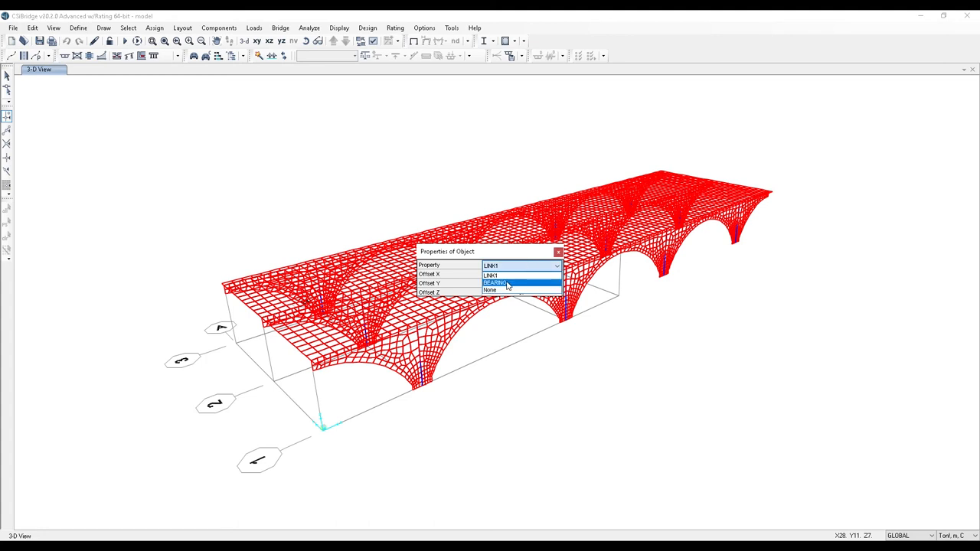
click(496, 282)
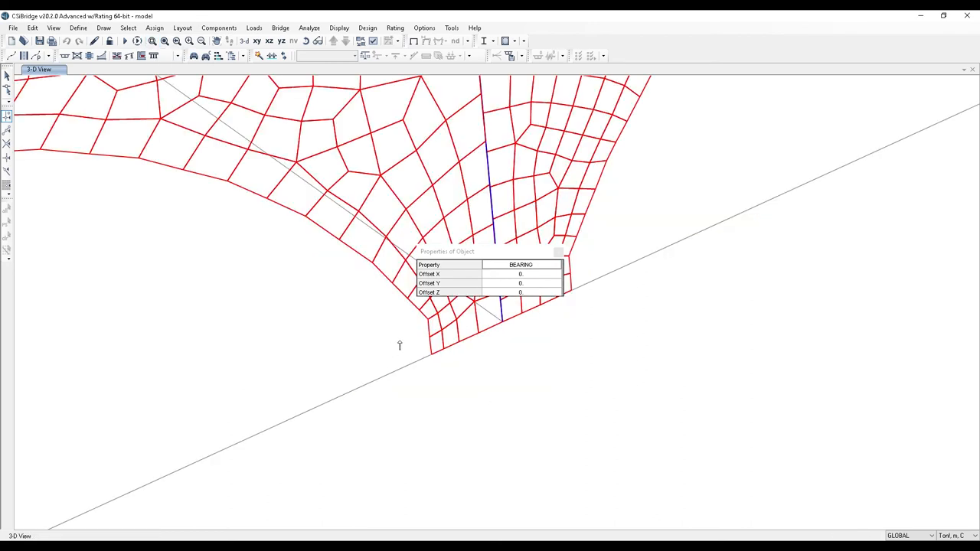
mouse_move(505, 329)
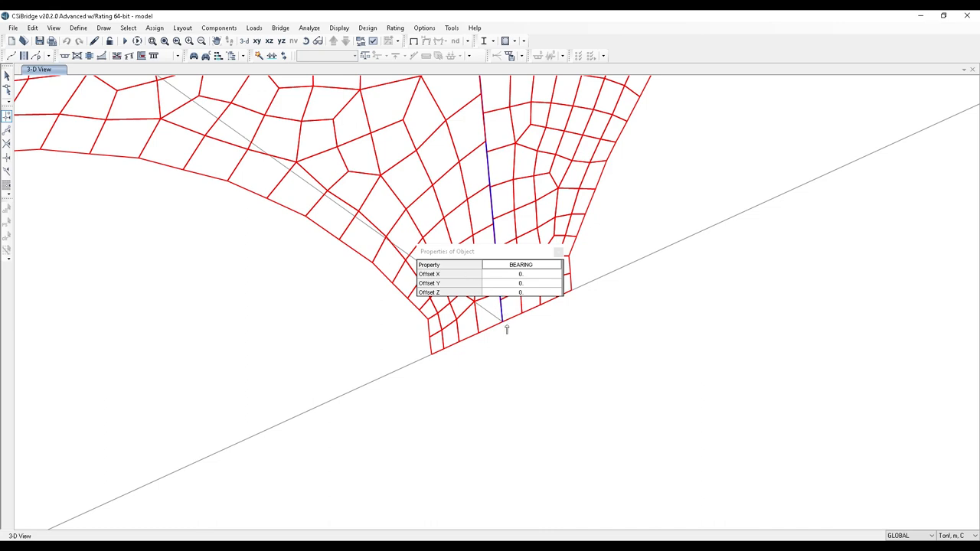